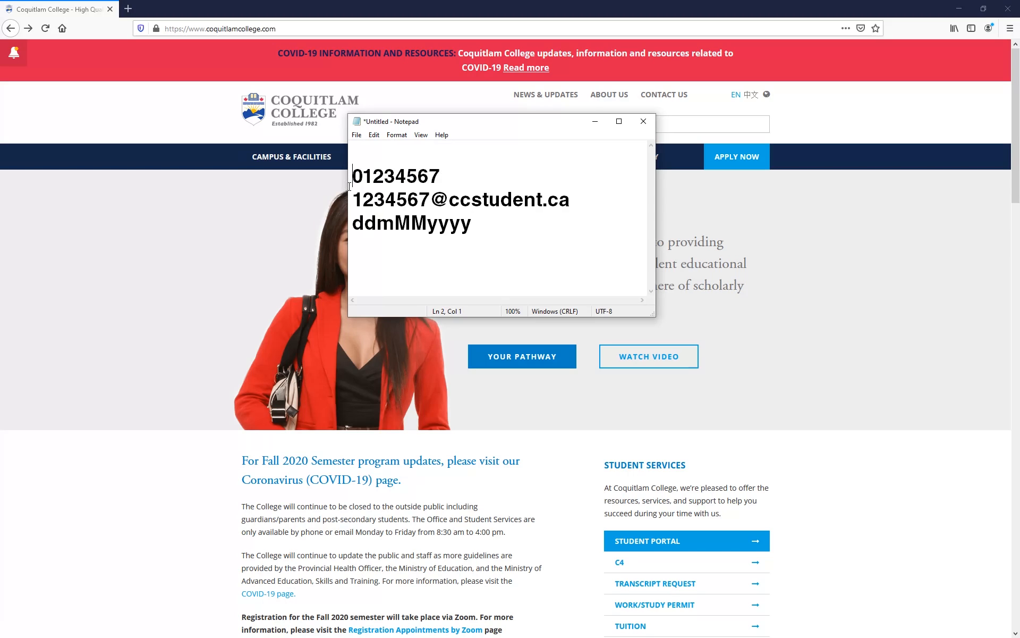
Step: Review the example student email and ddMMyyyy date pattern in the notes, then minimize Notepad
{"action": "double_click", "coordinate": [390, 200]}
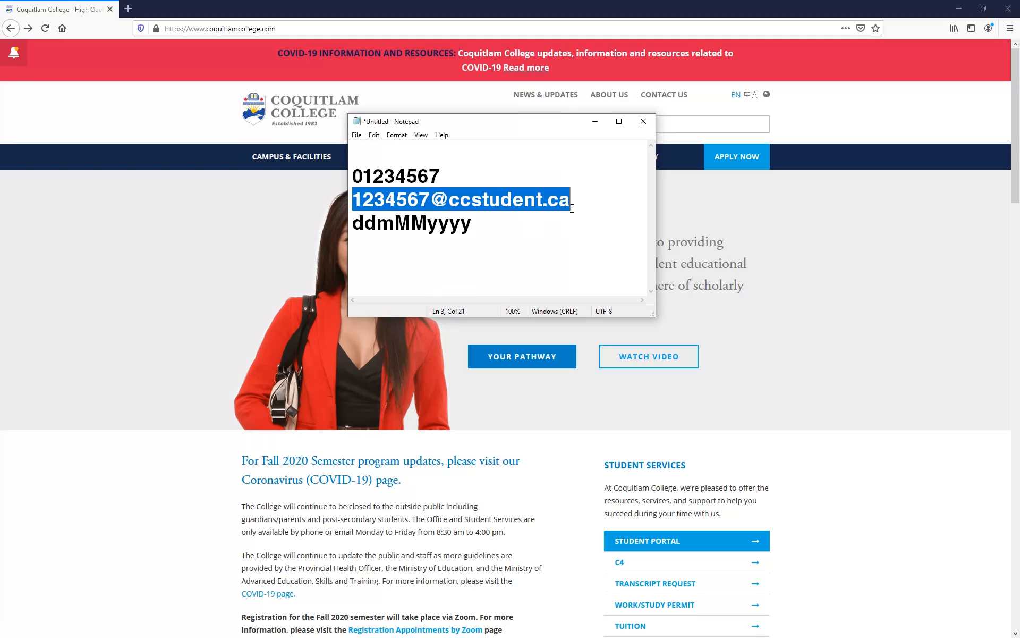
{"action": "left_click", "coordinate": [359, 224]}
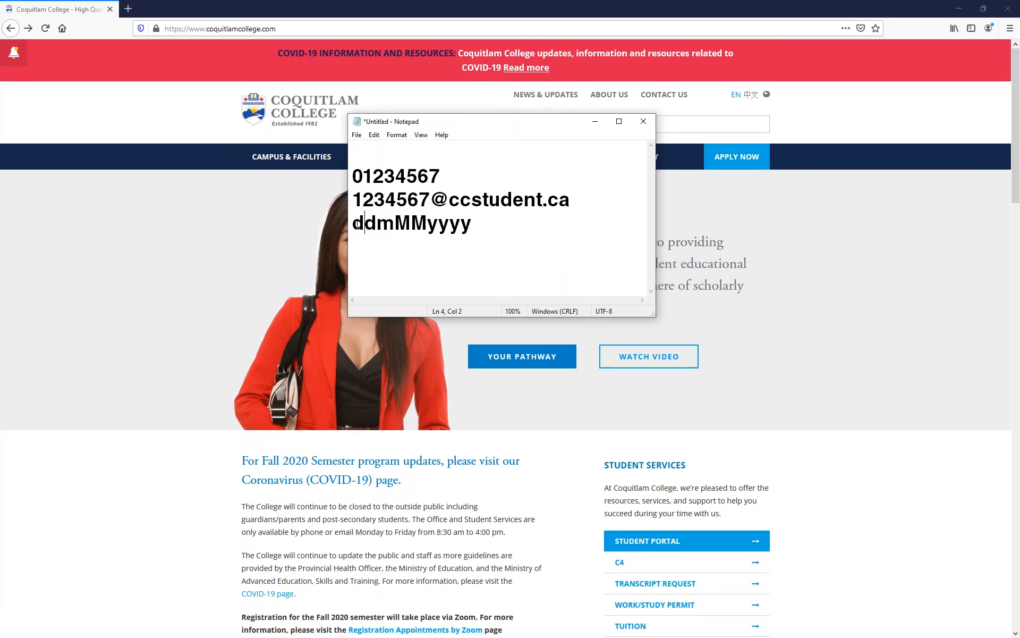
{"action": "left_click_drag", "start_coordinate": [355, 223], "coordinate": [393, 223]}
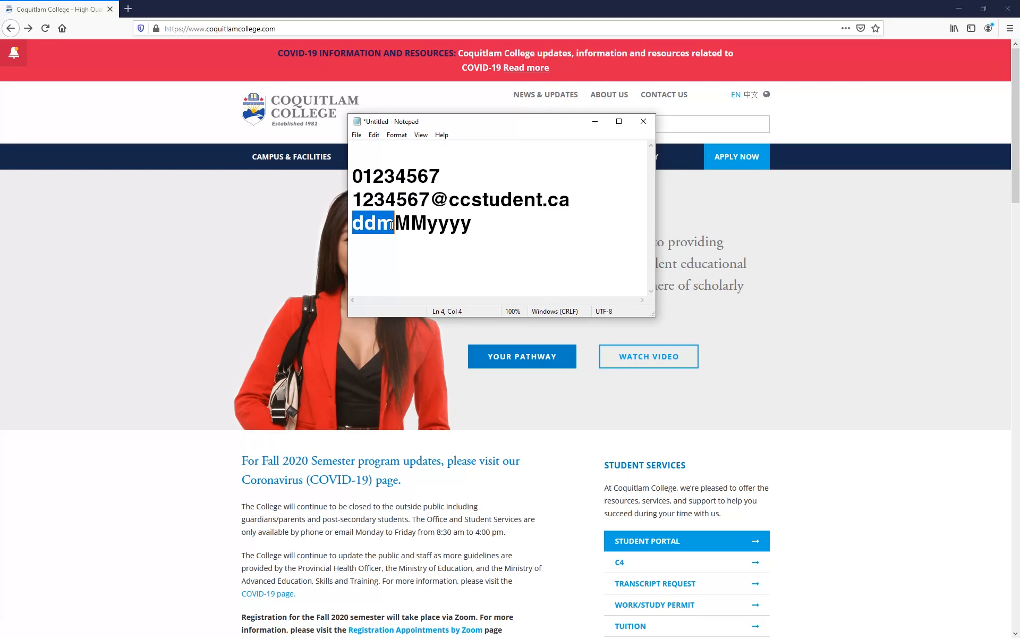
{"action": "left_click_drag", "start_coordinate": [395, 224], "coordinate": [473, 223]}
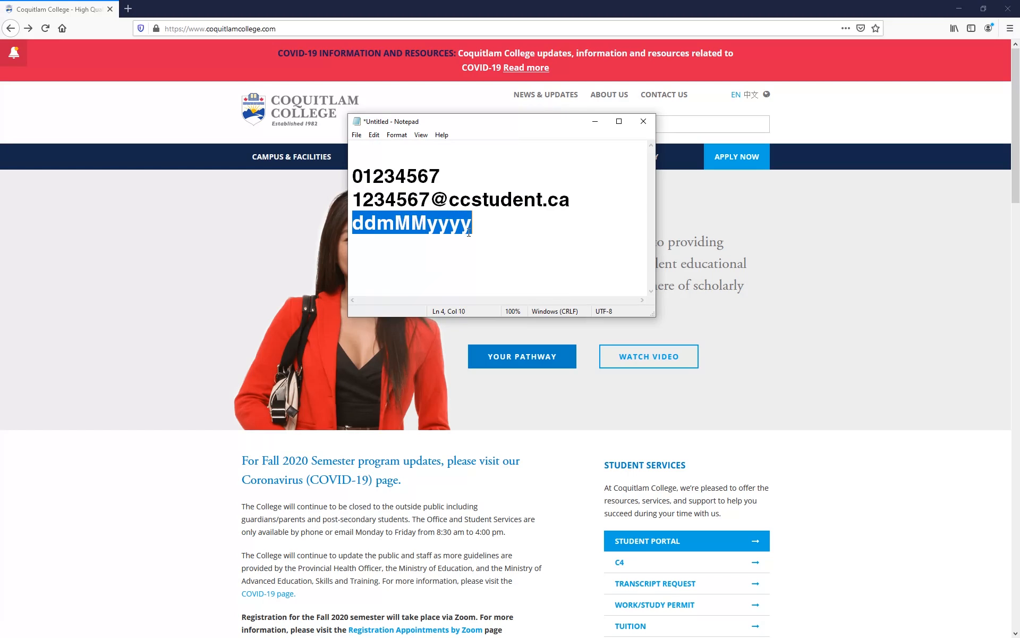
{"action": "left_click", "coordinate": [472, 223]}
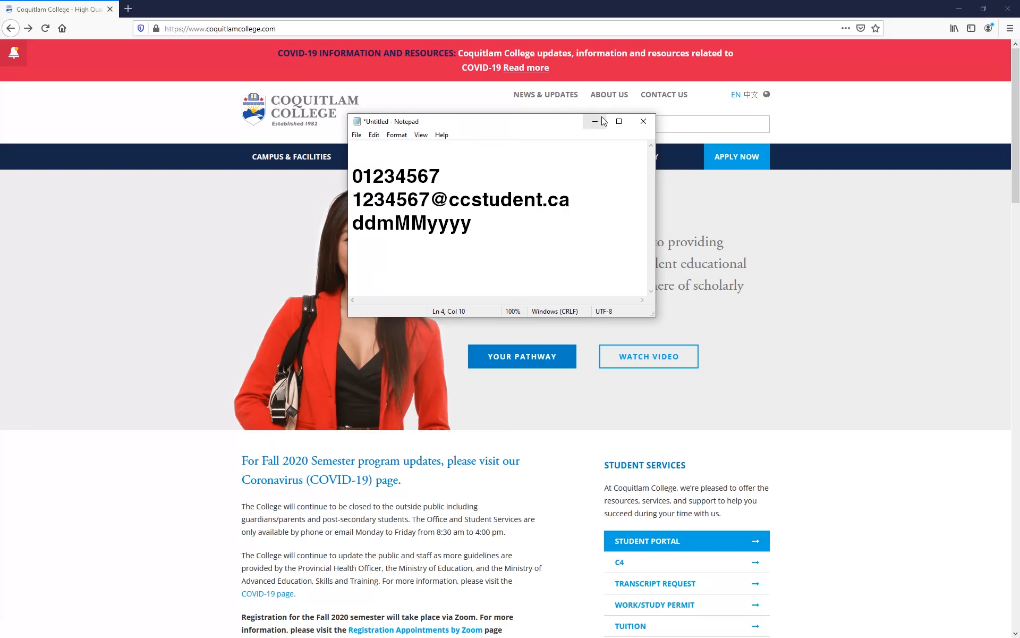
{"action": "left_click", "coordinate": [642, 122]}
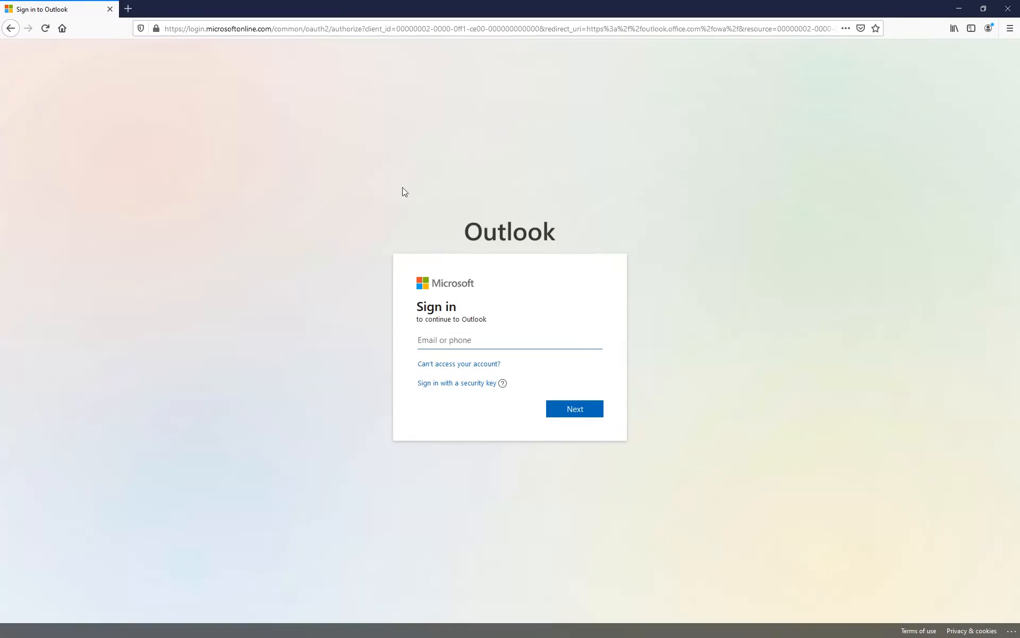
Step: Sign in with the student email address and the default date-based password
{"action": "left_click", "coordinate": [509, 340]}
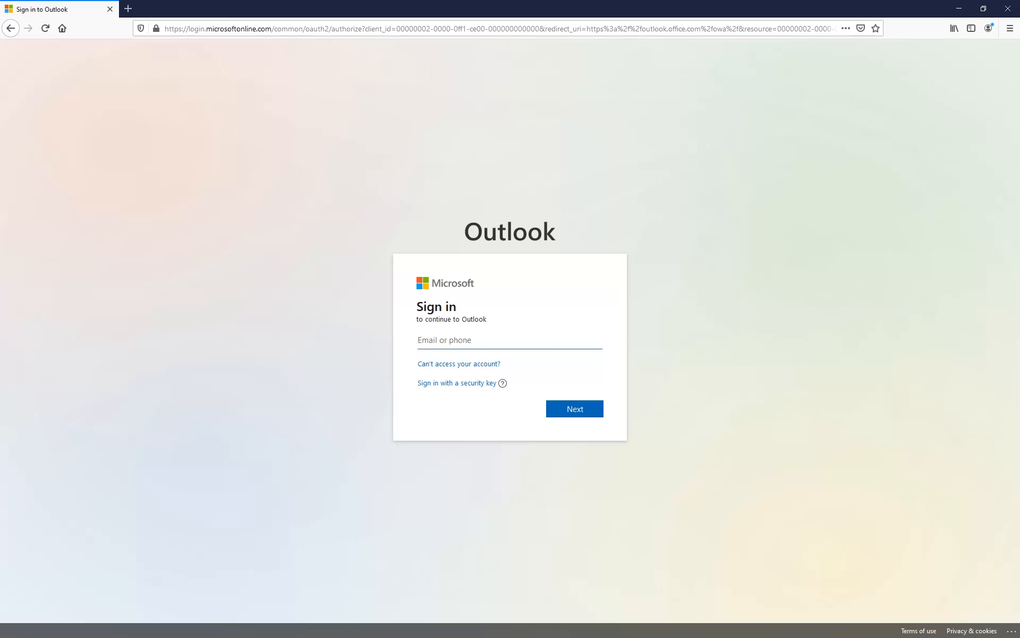
{"action": "left_click", "coordinate": [573, 408]}
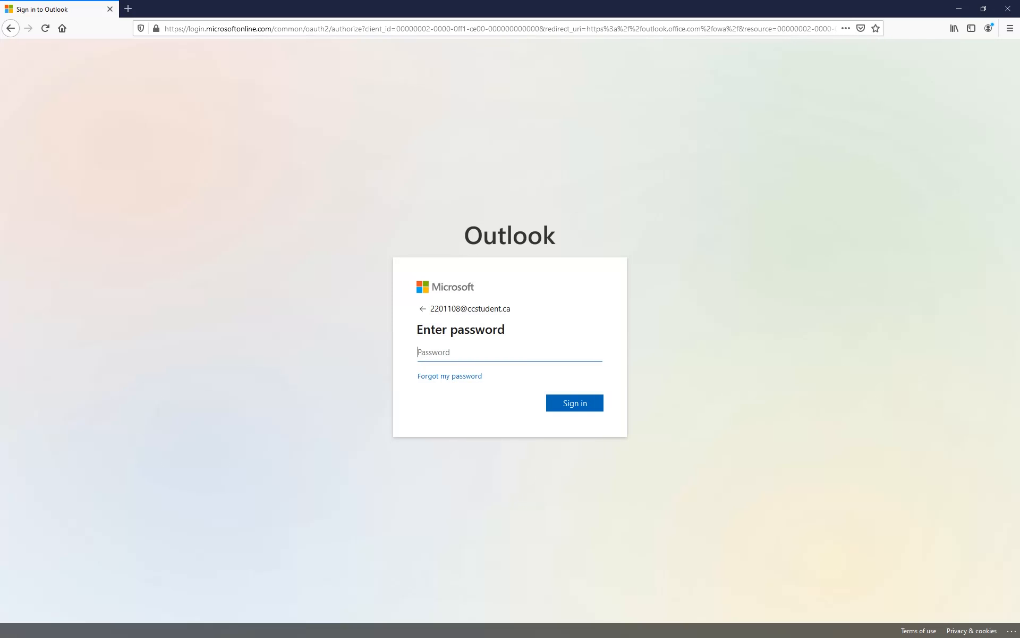
{"action": "left_click", "coordinate": [509, 352]}
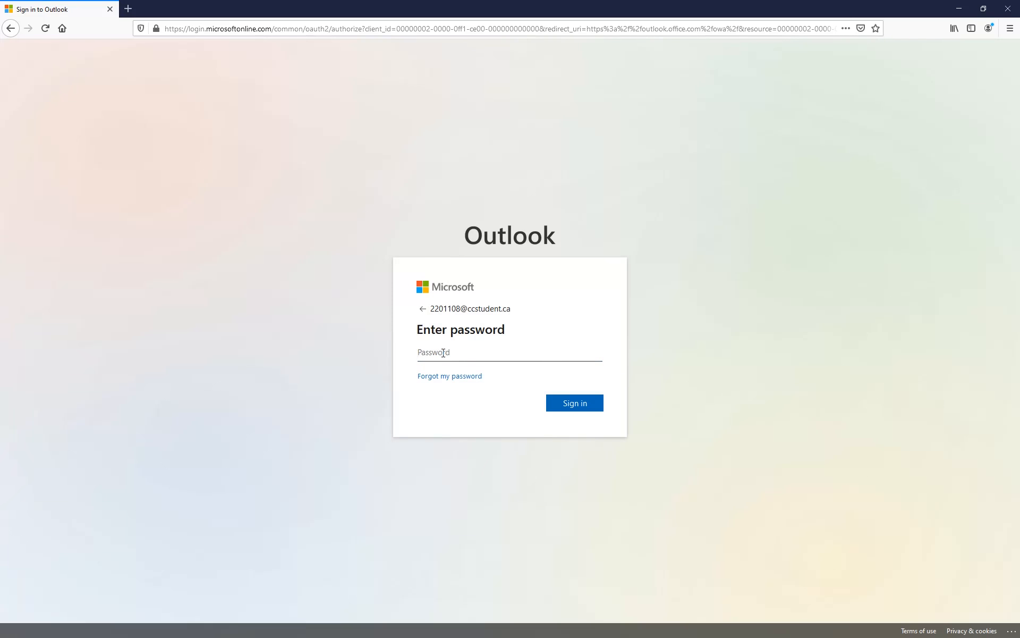
{"action": "type", "text": "••"}
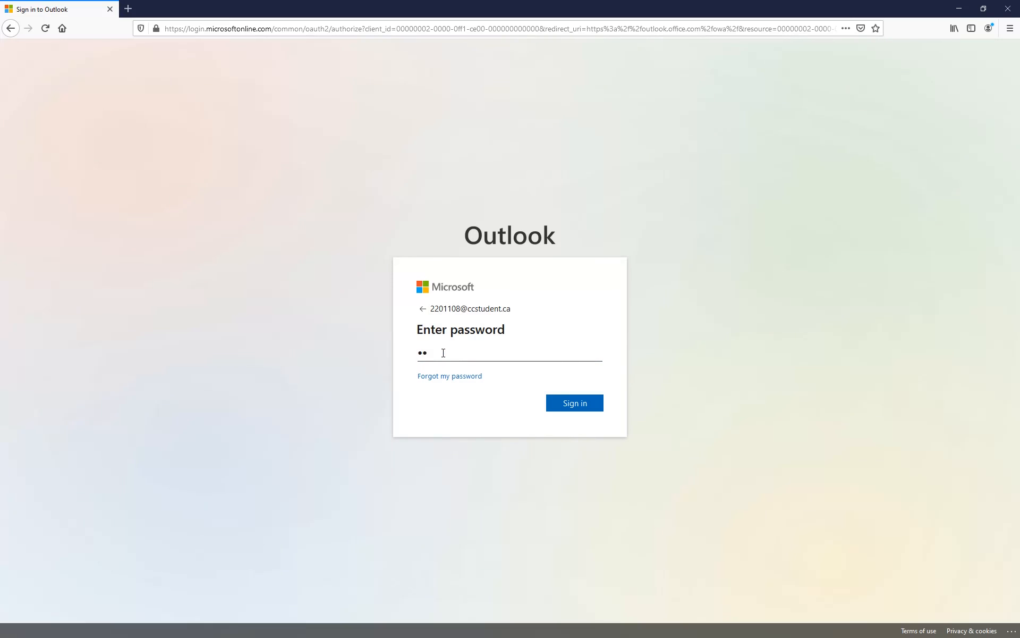
{"action": "type", "text": "••"}
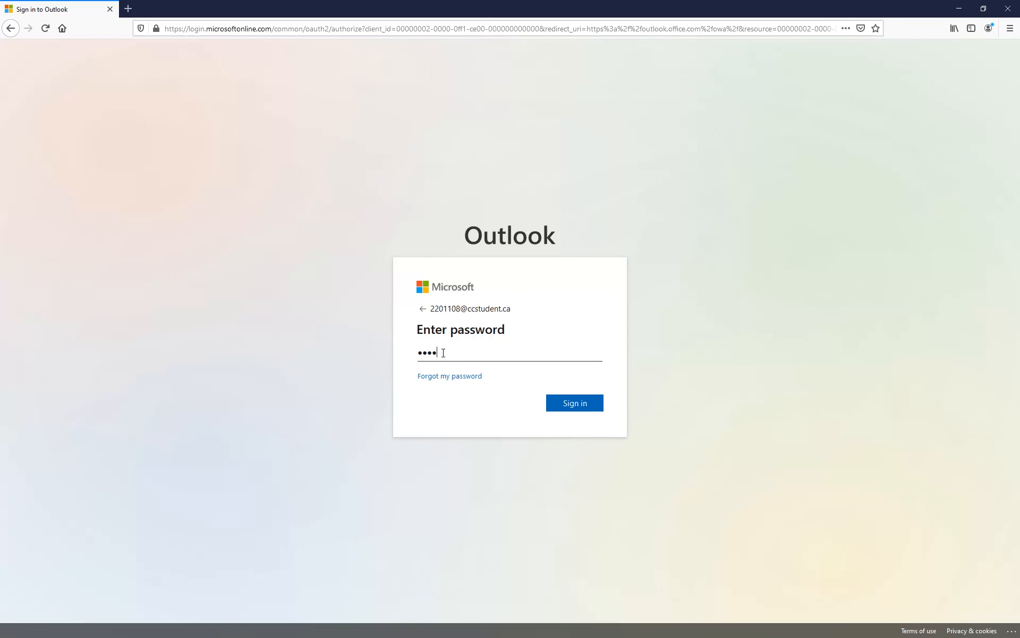
{"action": "type", "text": "••"}
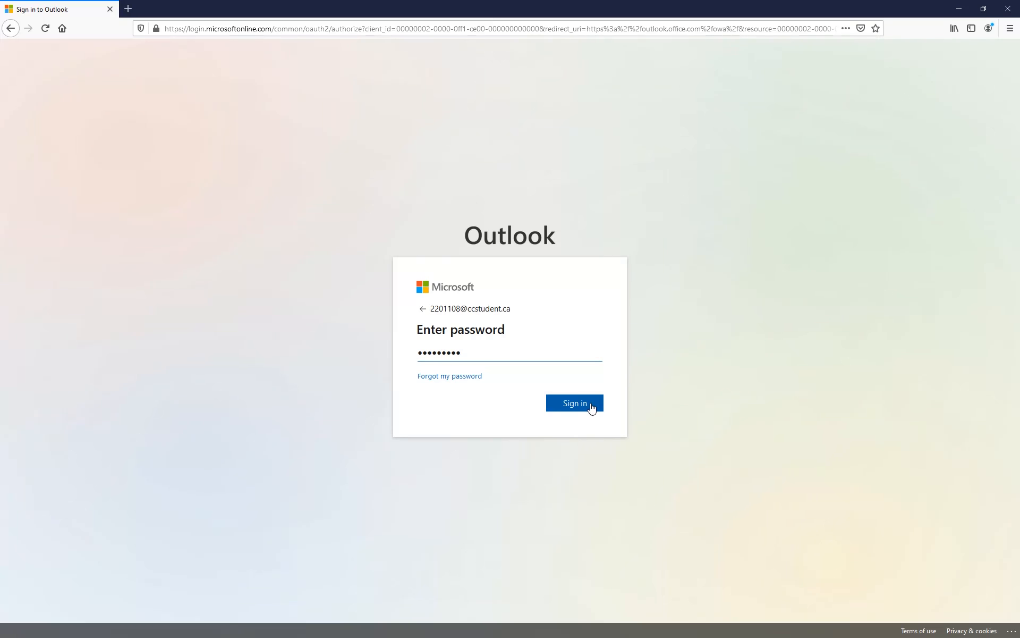
{"action": "left_click", "coordinate": [574, 403]}
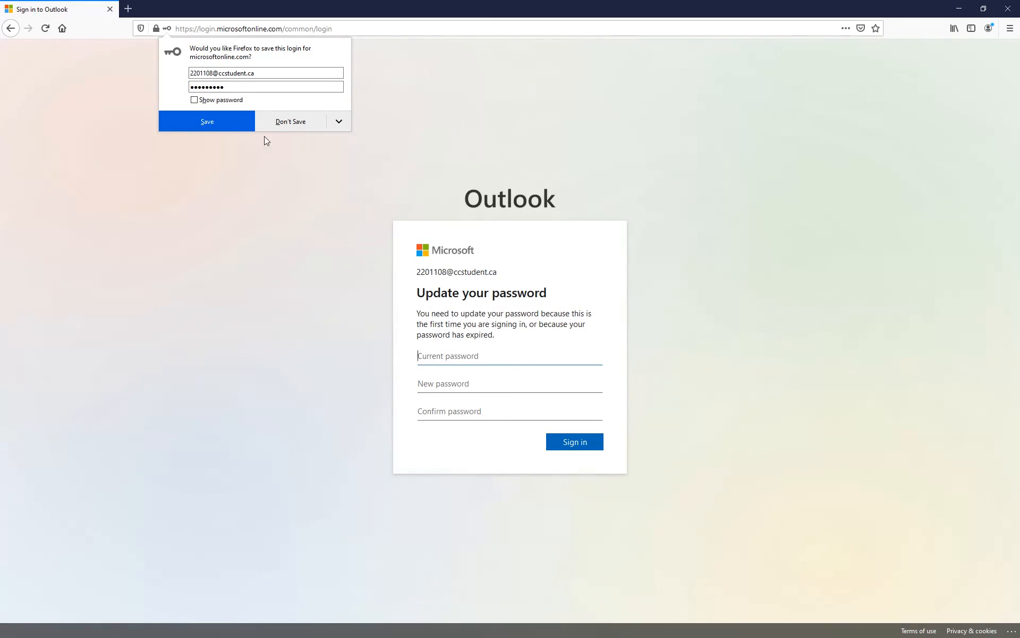
Step: Submit the current password and the new password entered twice to update it
{"action": "left_click", "coordinate": [292, 121]}
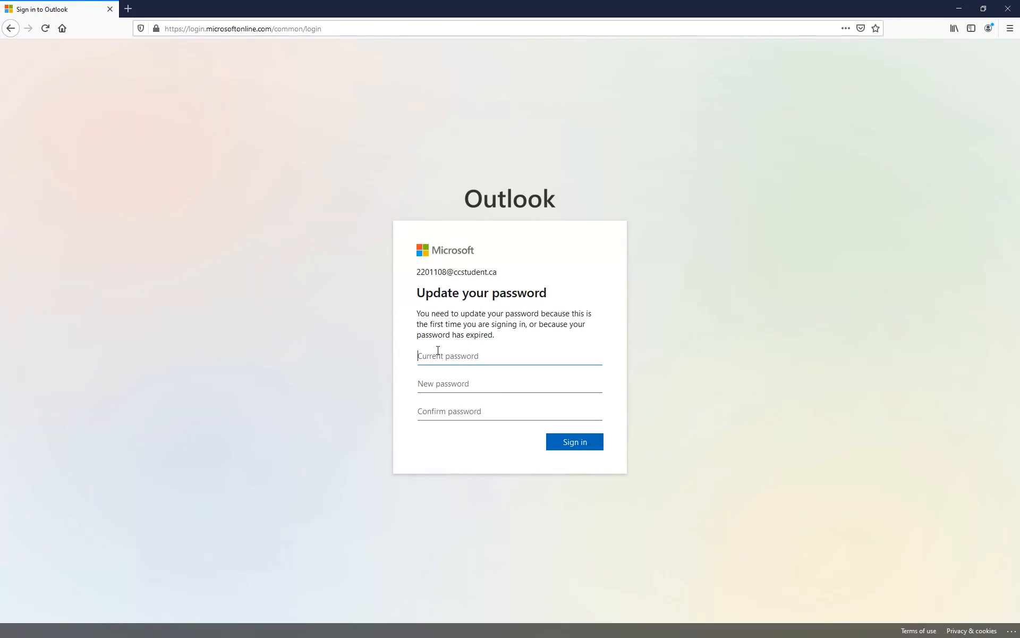
{"action": "type", "text": "••"}
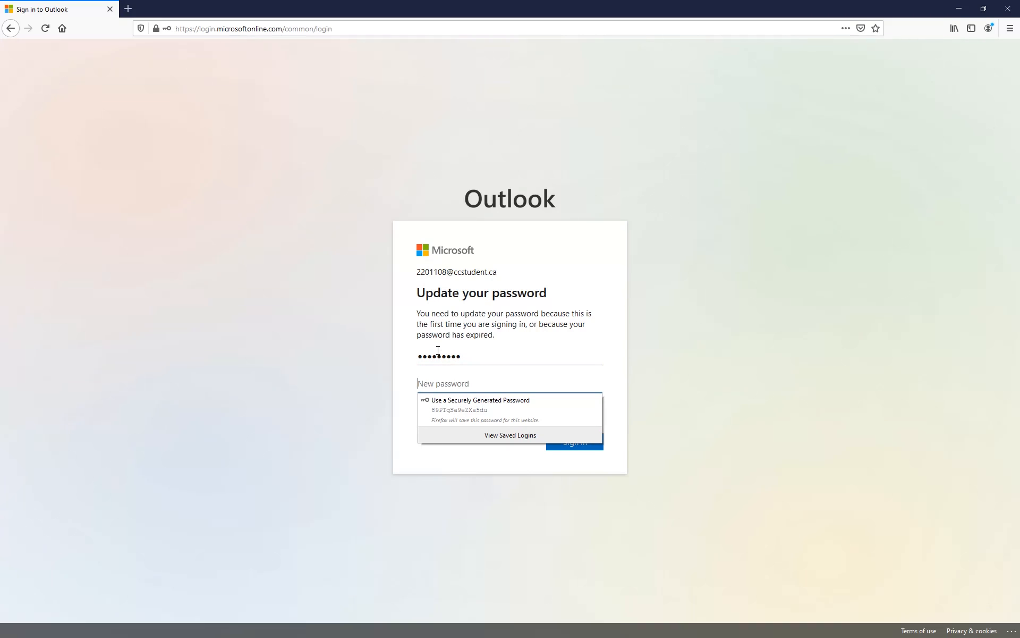
{"action": "type", "text": "••"}
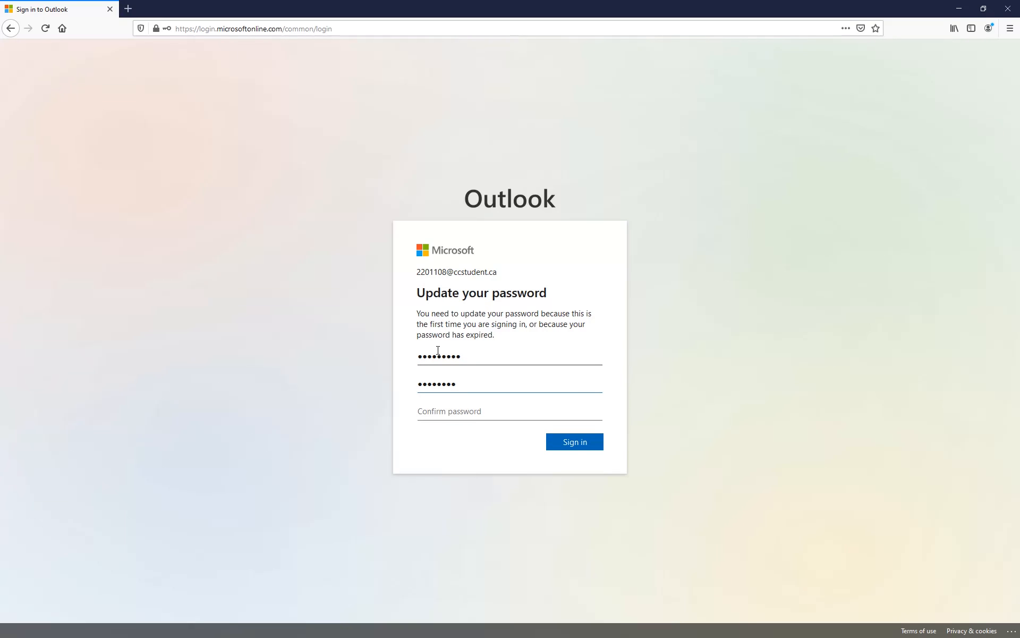
{"action": "type", "text": "••"}
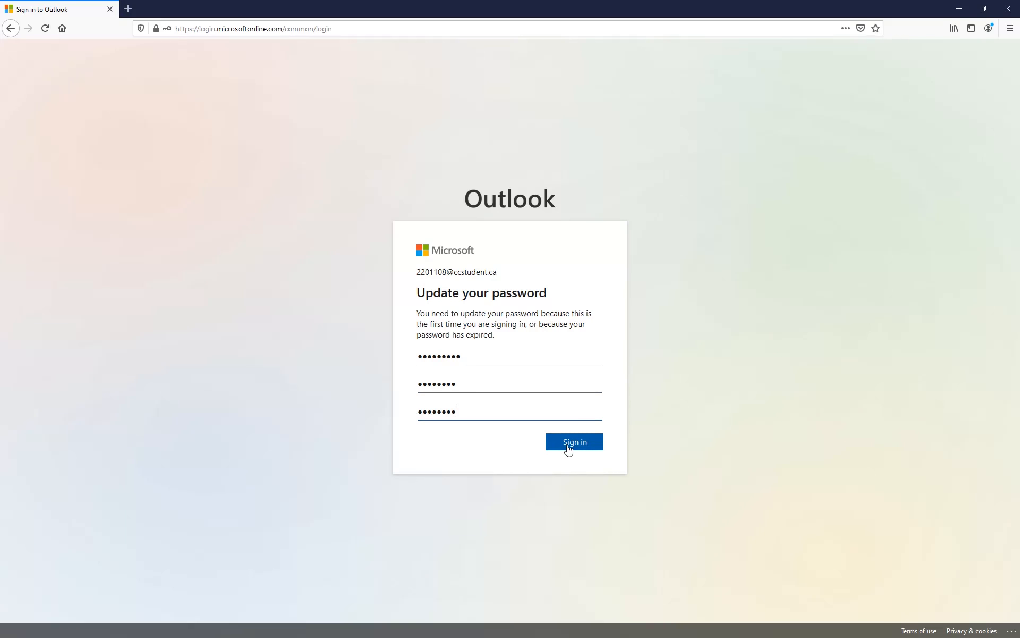
{"action": "left_click", "coordinate": [575, 441]}
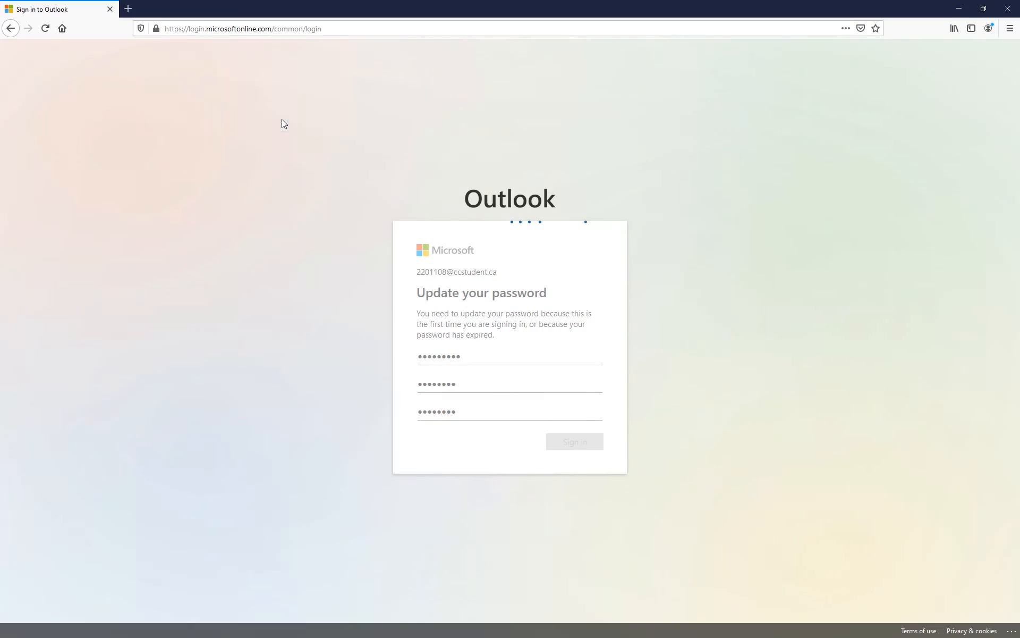
{"action": "left_click", "coordinate": [573, 441]}
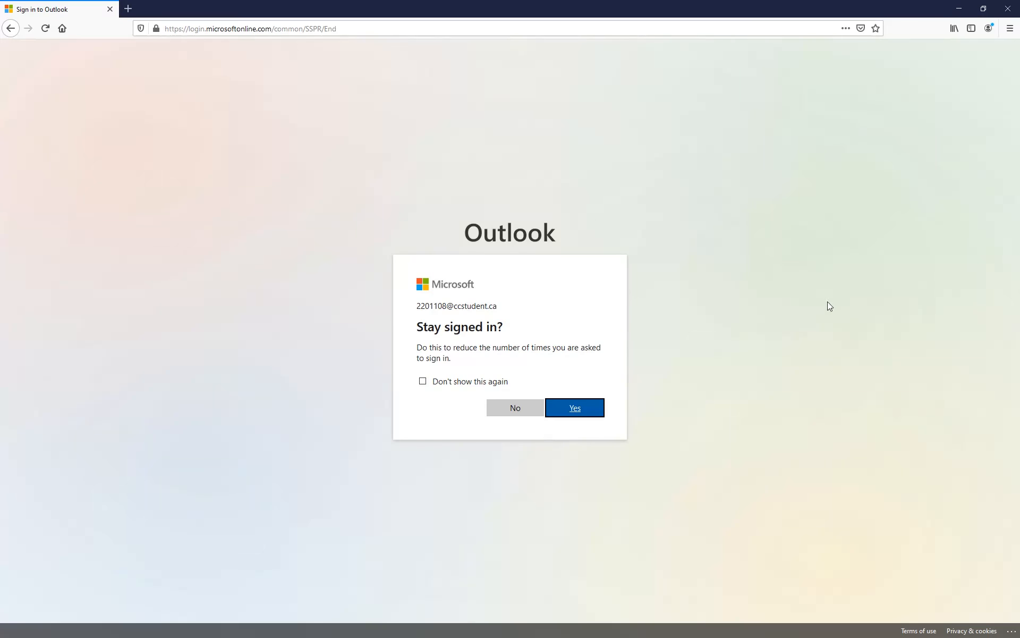
Step: Stay signed in, step through the welcome slides and dismiss the tour to reach the Inbox
{"action": "left_click", "coordinate": [574, 407]}
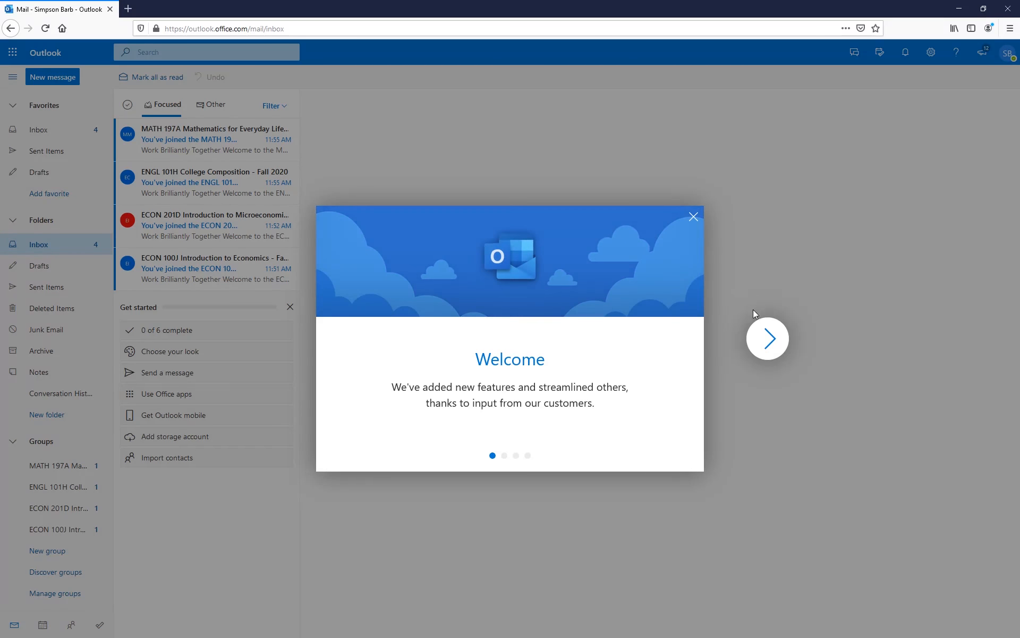
{"action": "left_click", "coordinate": [768, 338]}
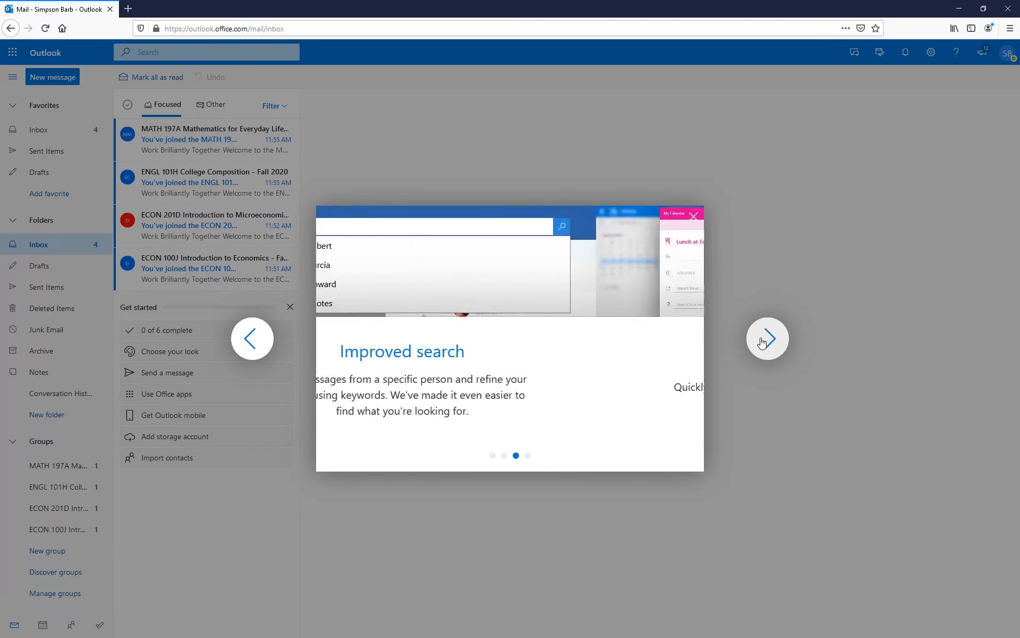
{"action": "left_click", "coordinate": [767, 338]}
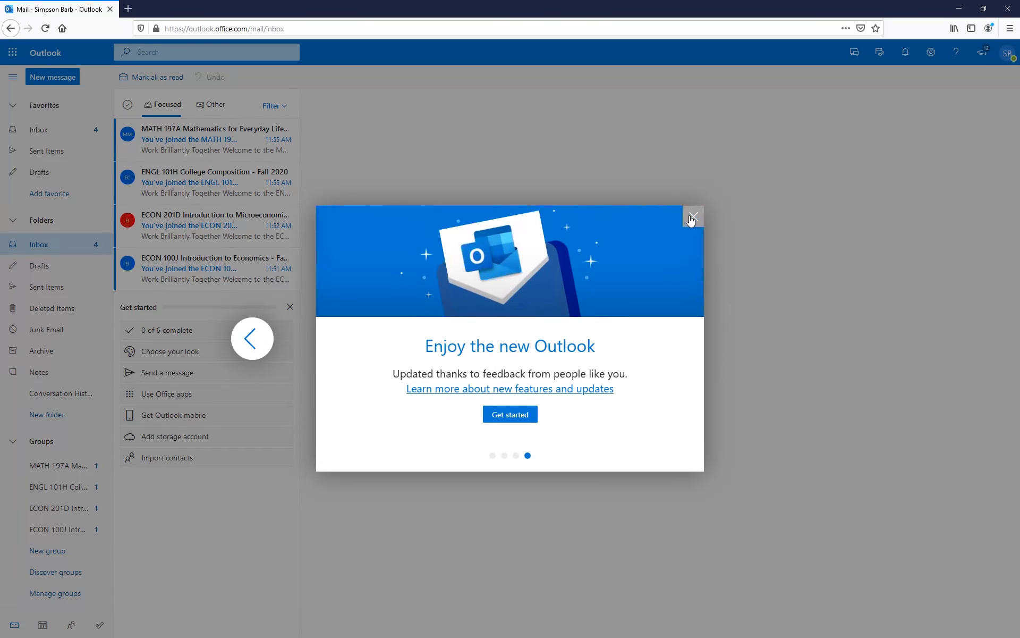
{"action": "left_click", "coordinate": [693, 216]}
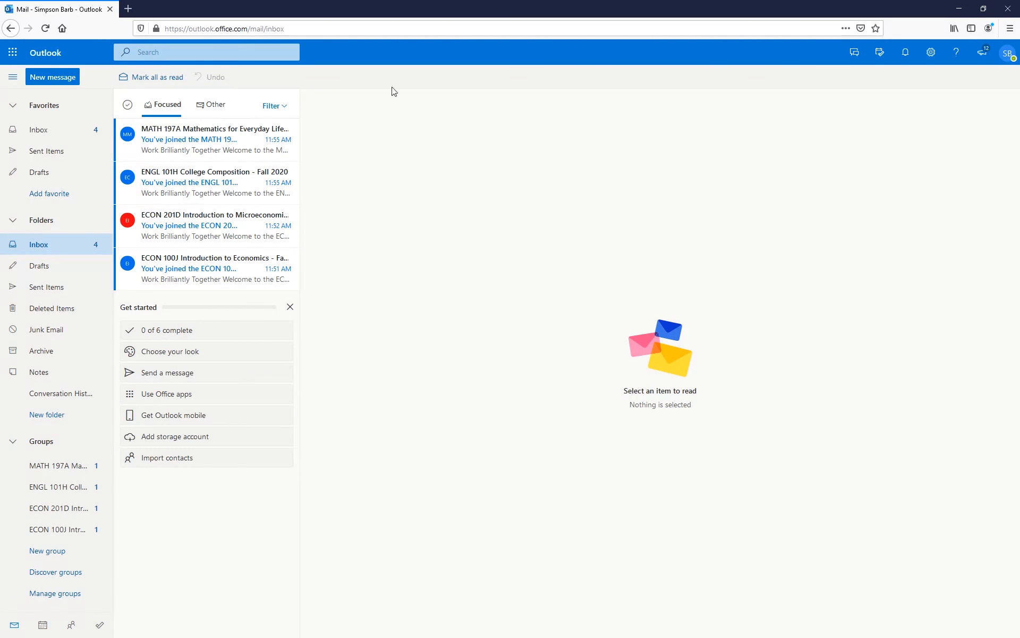
{"action": "mouse_move", "coordinate": [345, 332]}
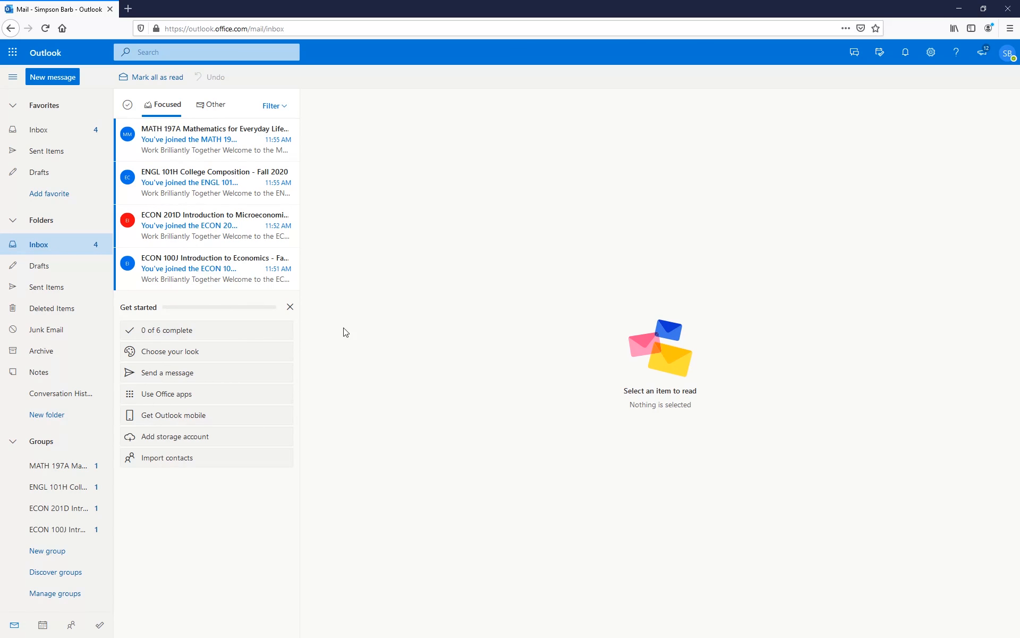
{"action": "mouse_move", "coordinate": [357, 332]}
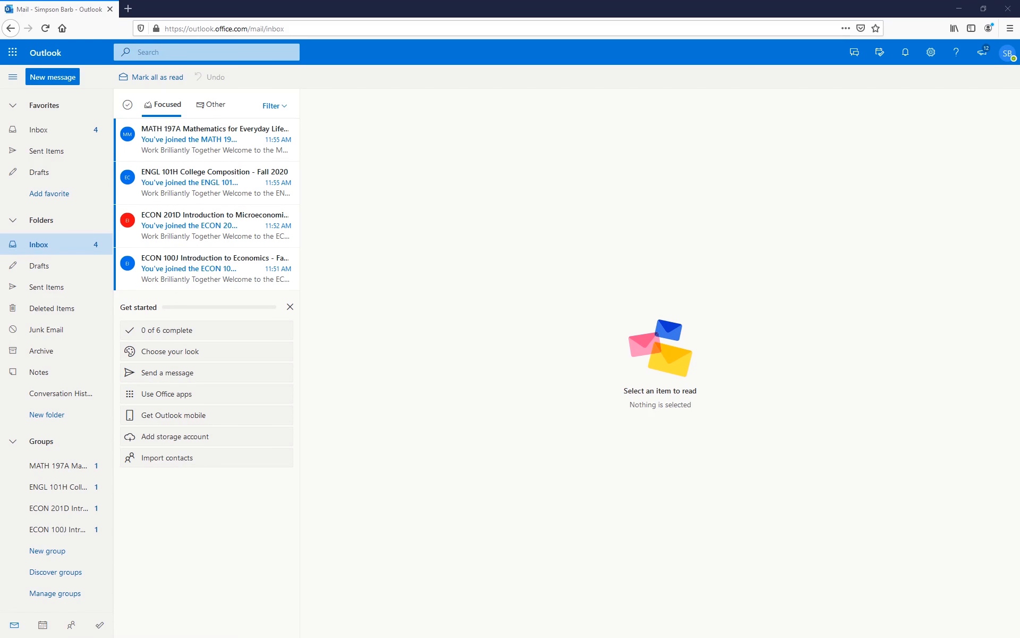
{"action": "mouse_move", "coordinate": [58, 113]}
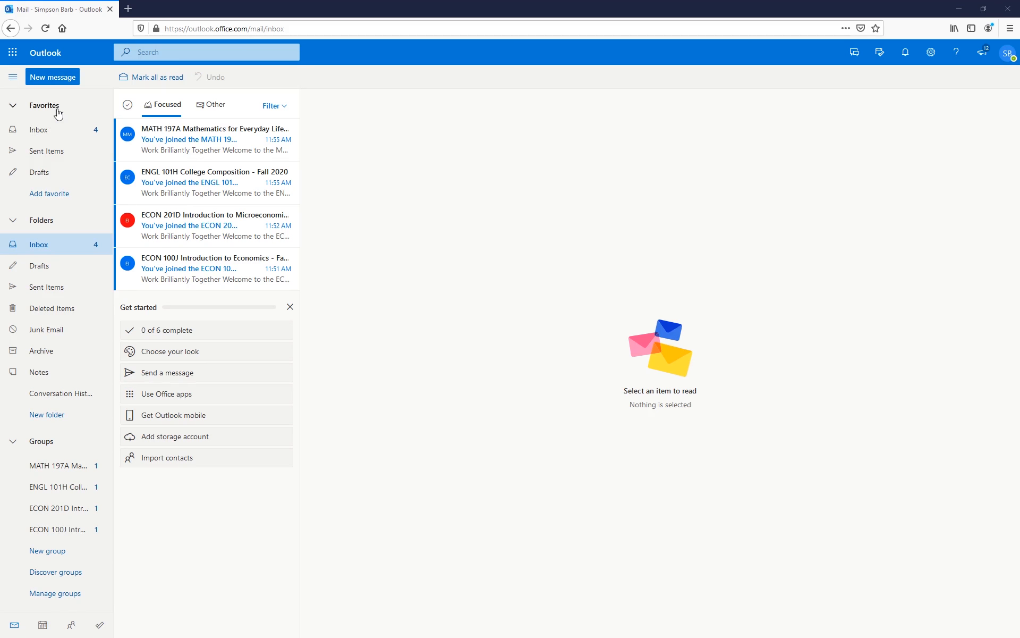
{"action": "mouse_move", "coordinate": [13, 52]}
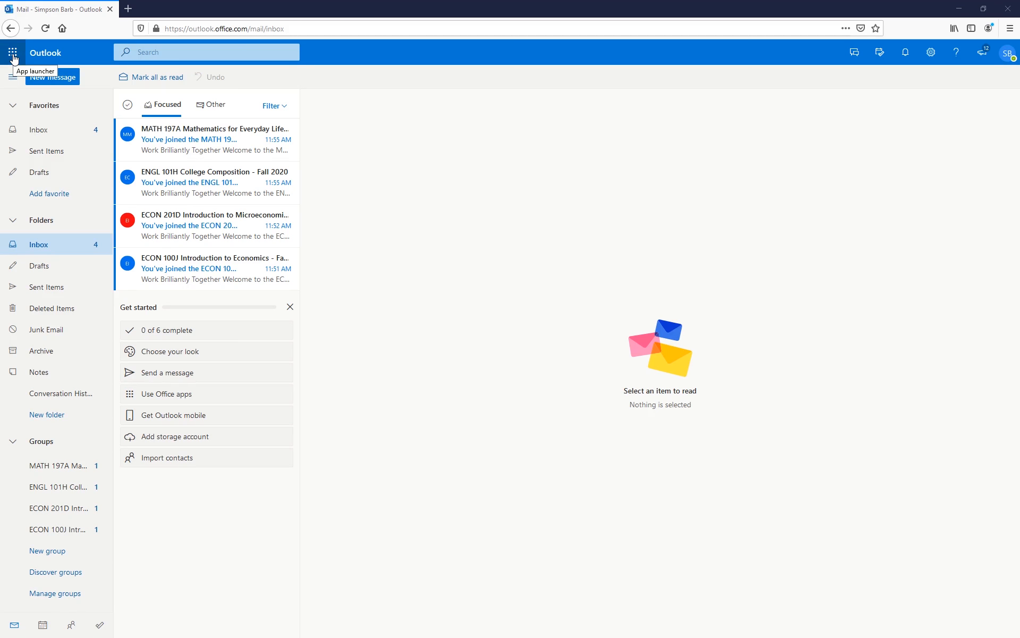
Step: Show the app launcher's list of Office apps from the waffle icon
{"action": "left_click", "coordinate": [13, 52]}
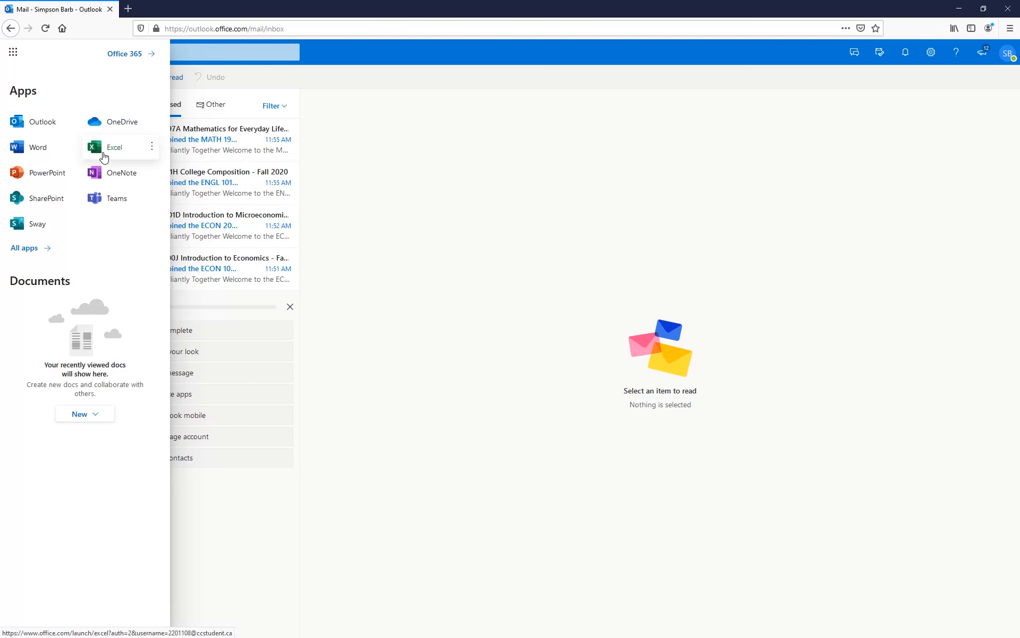
{"action": "mouse_move", "coordinate": [114, 215]}
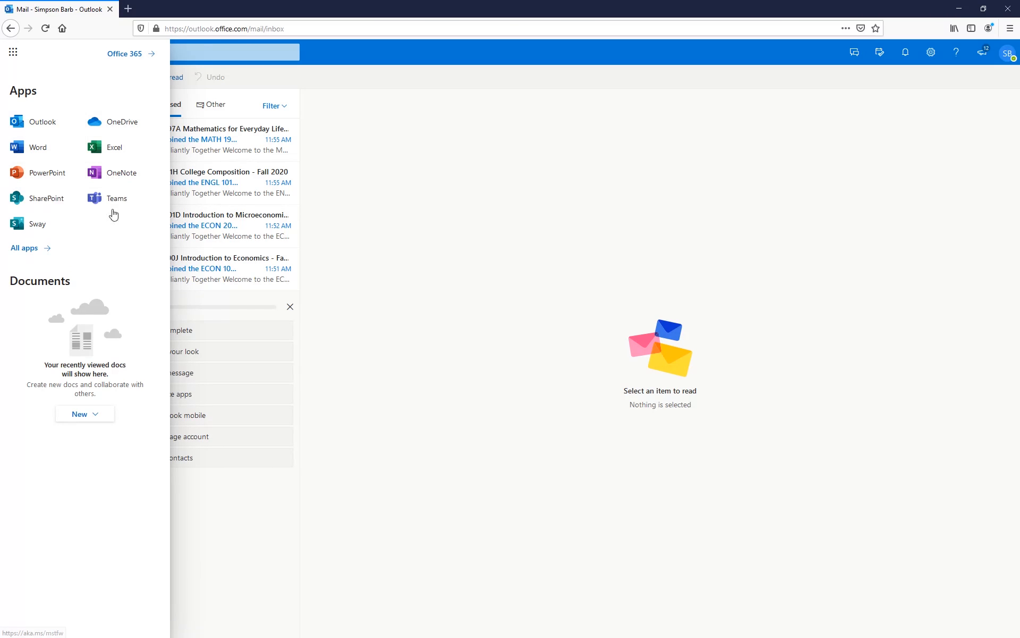
{"action": "mouse_move", "coordinate": [24, 248]}
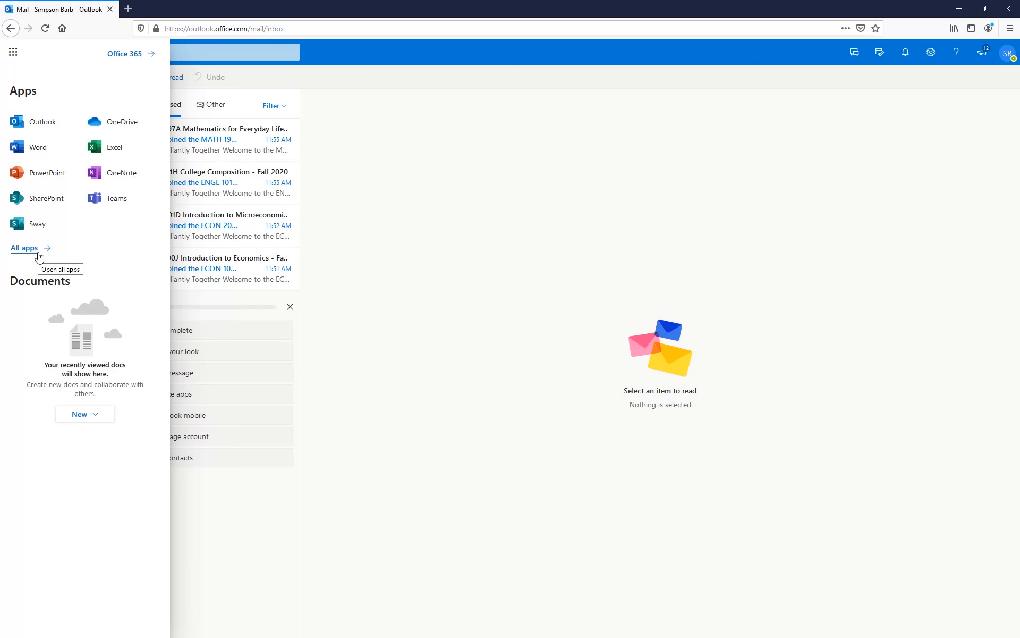
{"action": "left_click", "coordinate": [24, 248]}
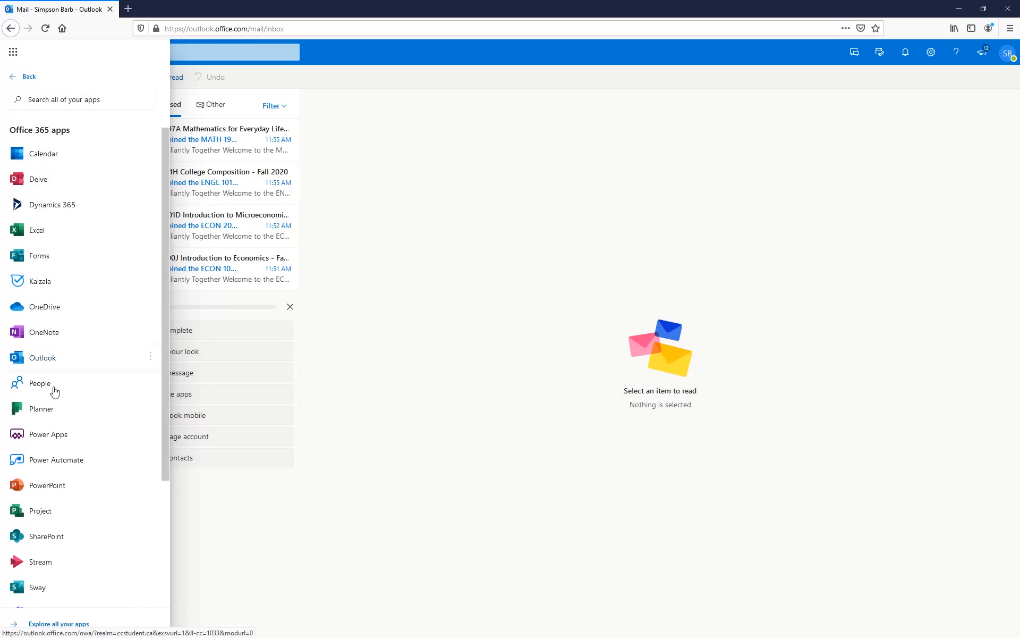
{"action": "scroll", "scroll_direction": "down", "scroll_amount": 3}
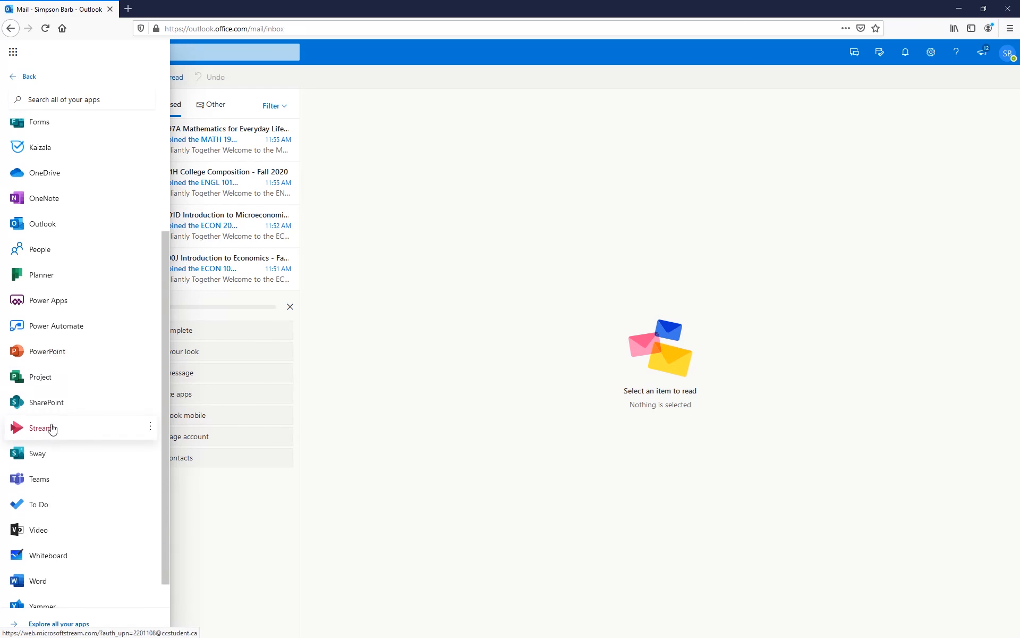
{"action": "scroll", "scroll_direction": "down", "scroll_amount": 3}
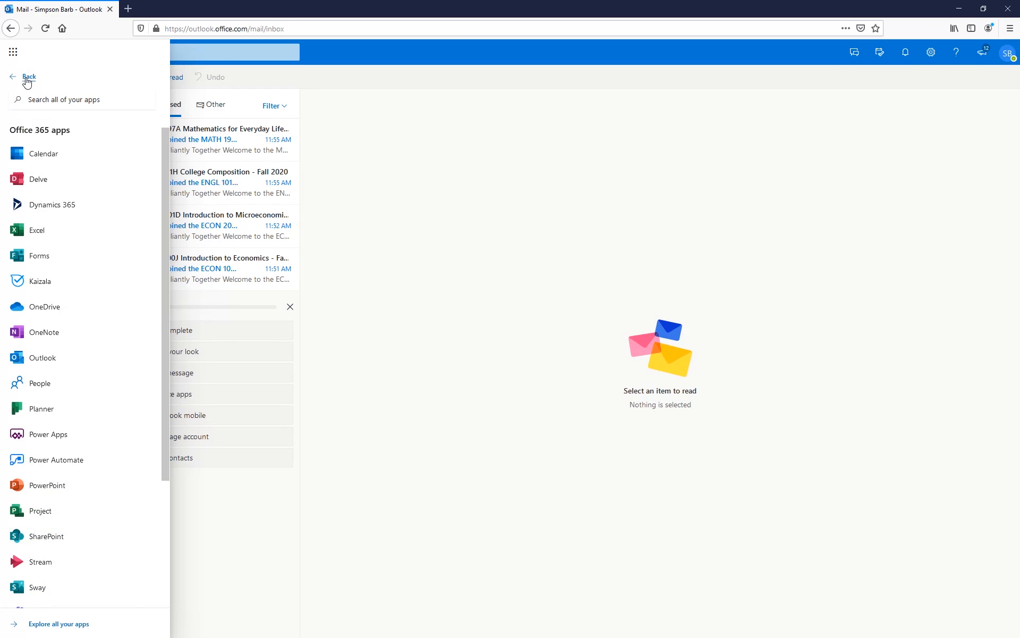
{"action": "left_click", "coordinate": [28, 77]}
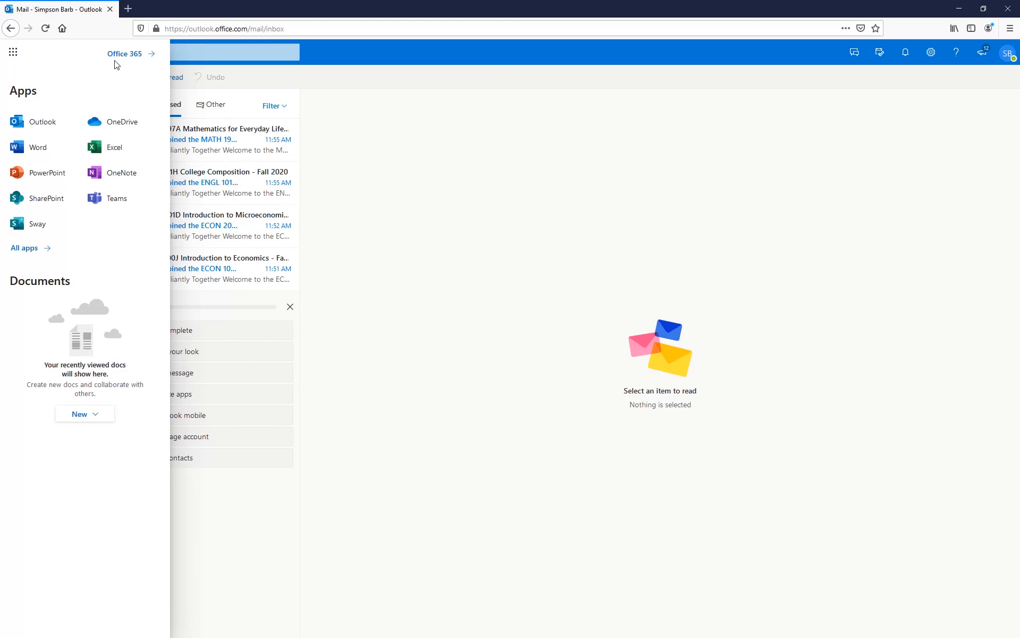